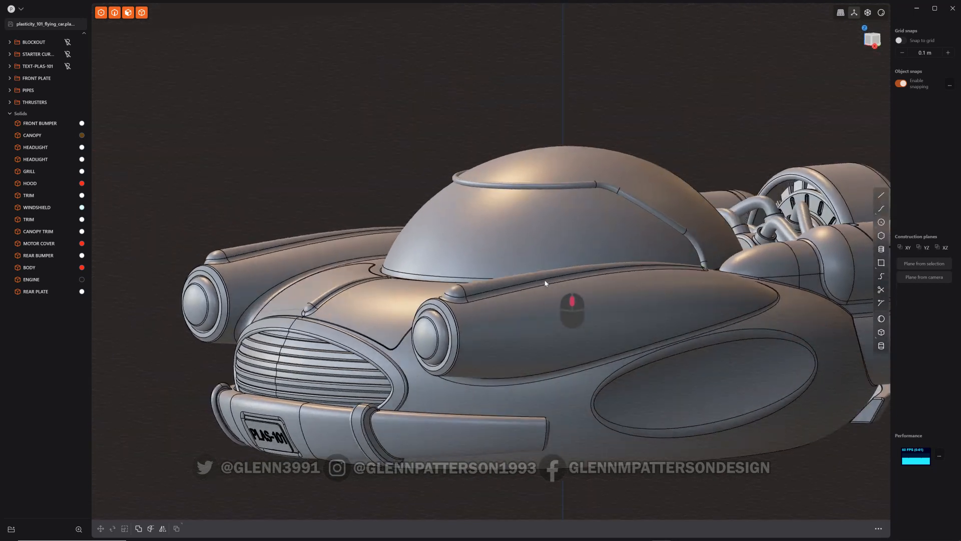
# Zoom in on the right front fender to select its long raised strip
pyautogui.moveTo(546, 284); pyautogui.dragTo(471, 290)
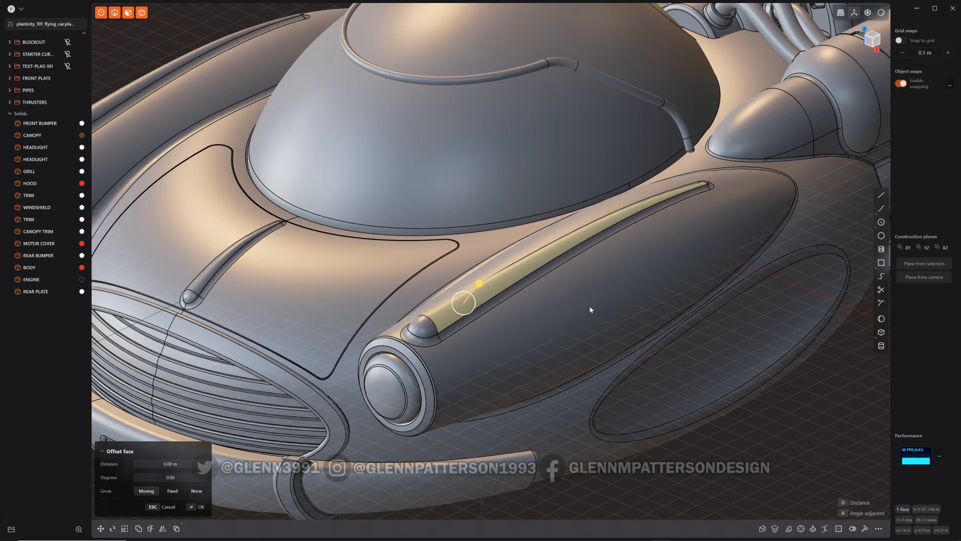
# Untrim the fender strip into Sheet 790 and select the new tube sheet
pyautogui.write('UN')
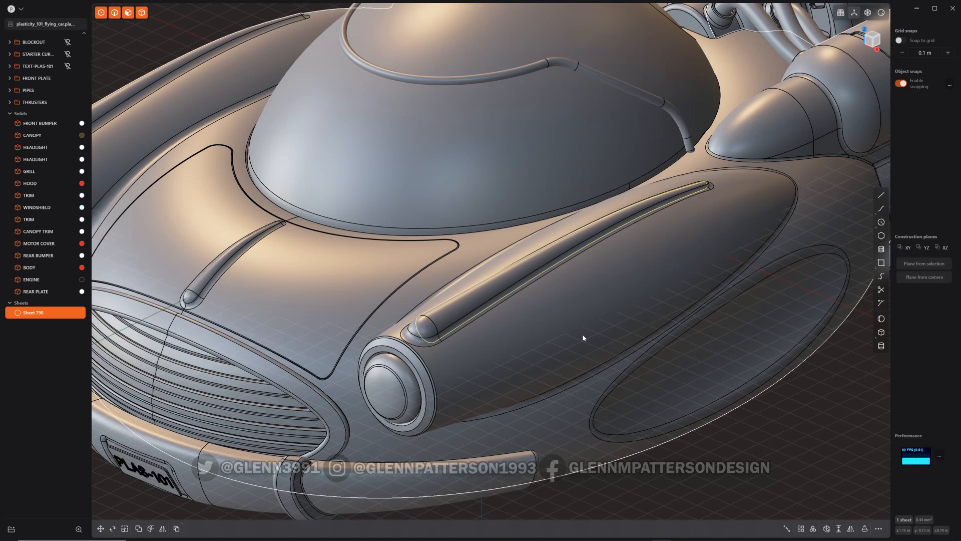
pyautogui.click(103, 528)
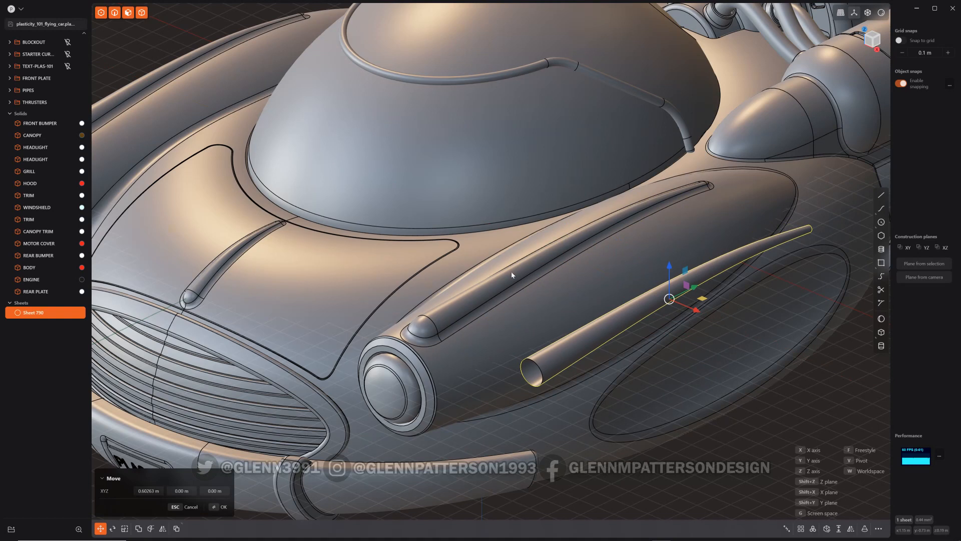
pyautogui.moveTo(566, 372)
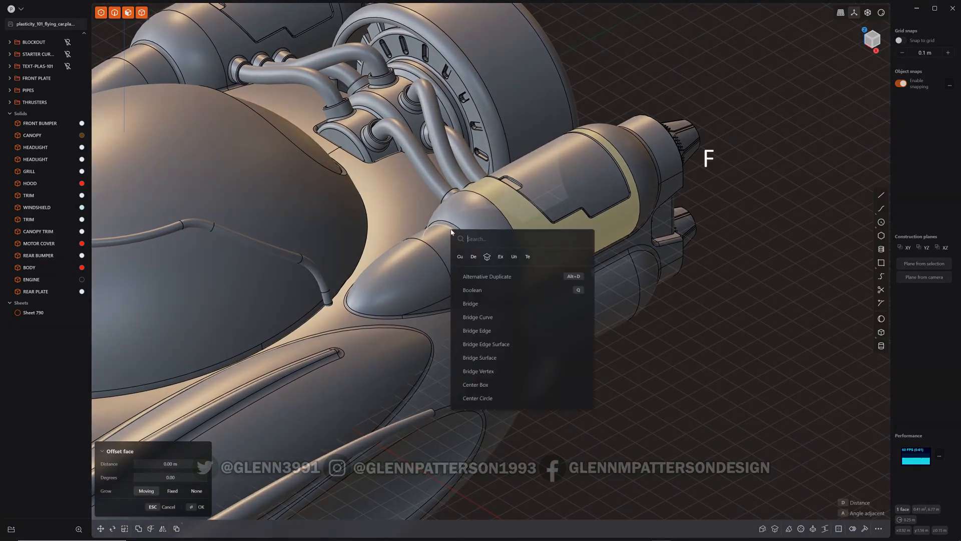
# Untrim the thruster band into Sheet 792, move it out along X, and zoom out
pyautogui.write('UNT')
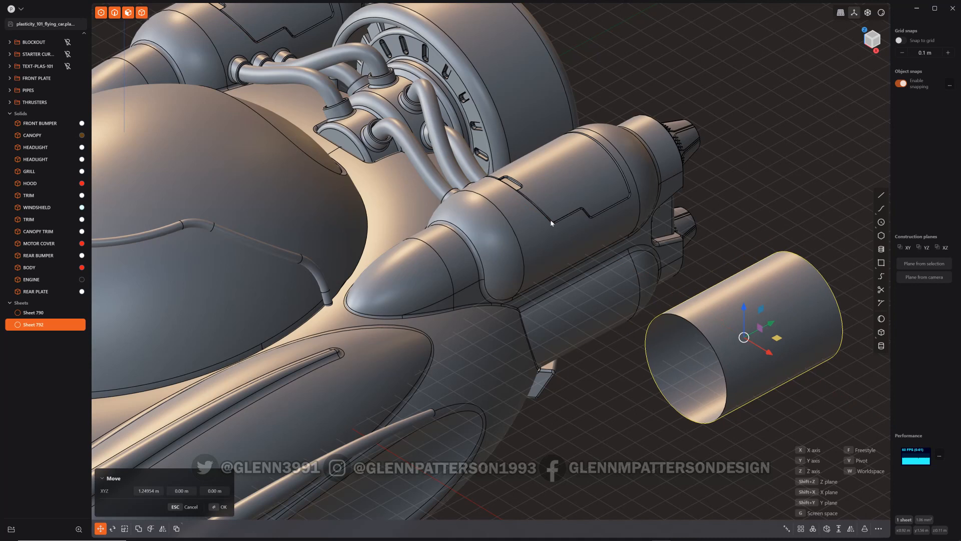
pyautogui.moveTo(647, 412)
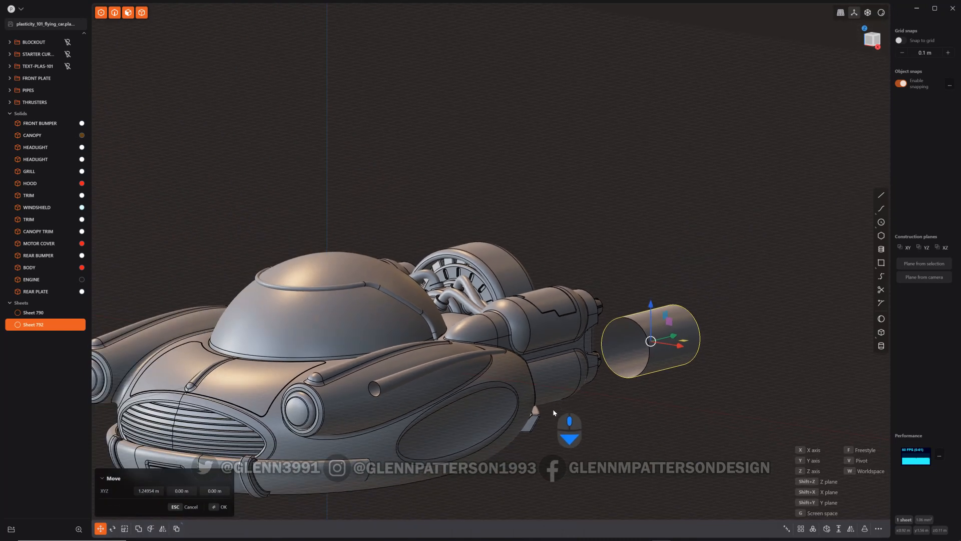
pyautogui.moveTo(553, 412); pyautogui.dragTo(616, 290)
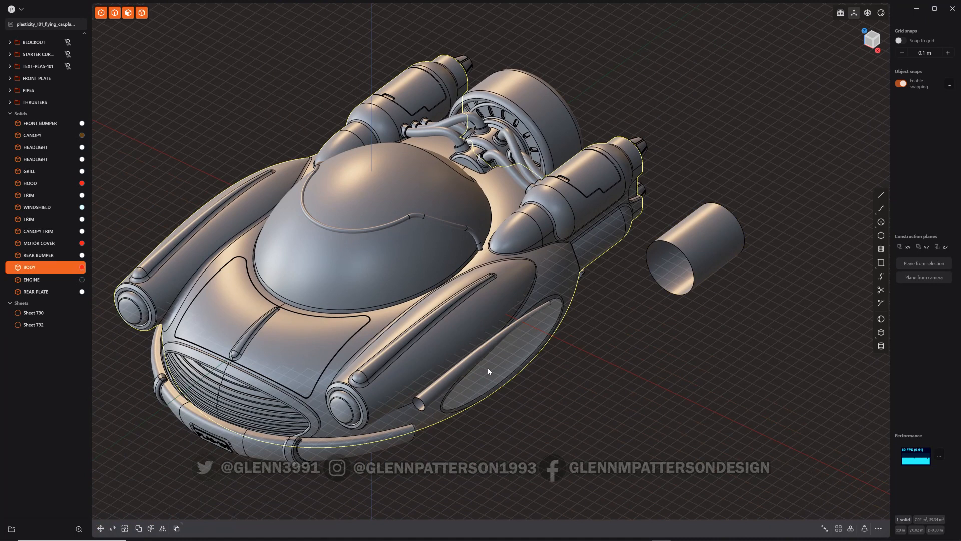
# Untrim the oval side panel into Sheet 794 beside the car
pyautogui.click(488, 369)
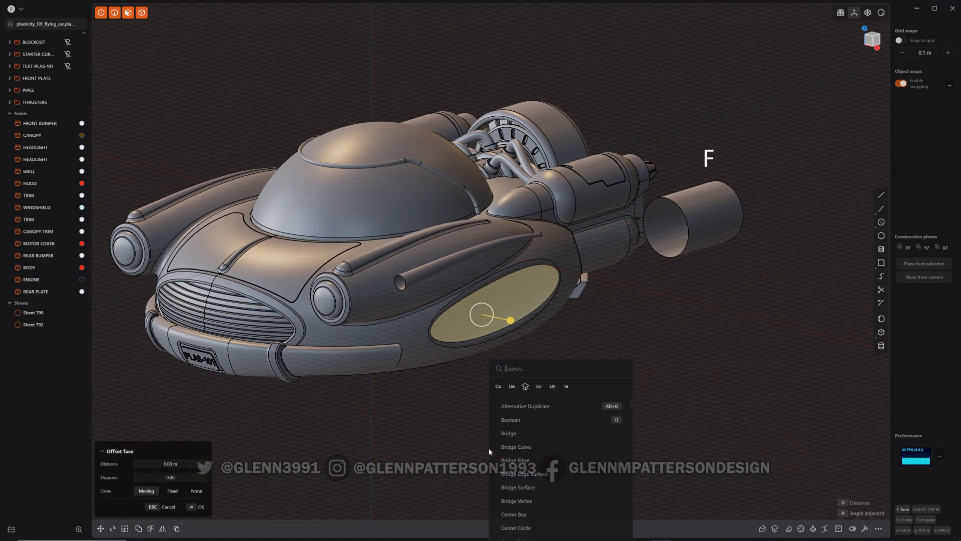
pyautogui.write('UNT')
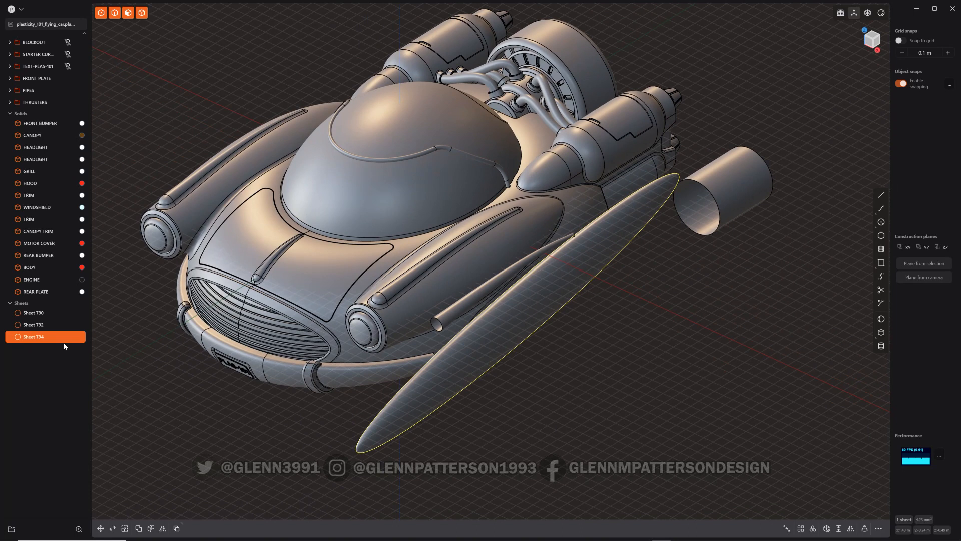
pyautogui.moveTo(60, 272)
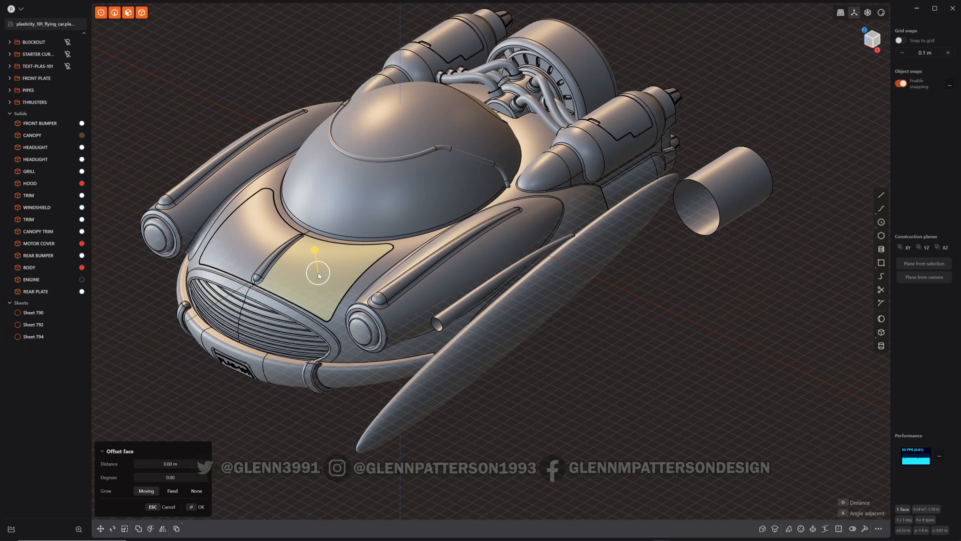
# Untrim the hood face into Sheet 796 and move the torus to the car's lower right
pyautogui.write('UN')
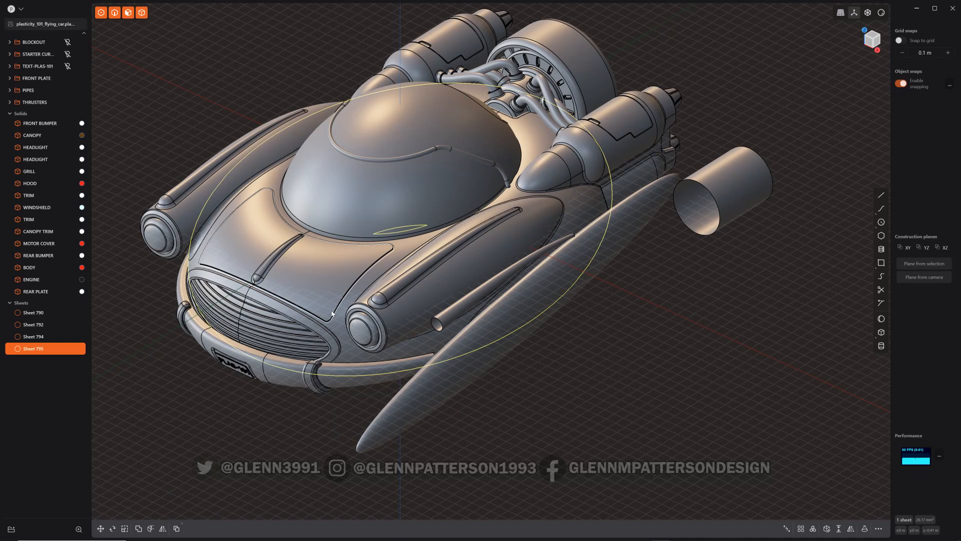
pyautogui.press('g')
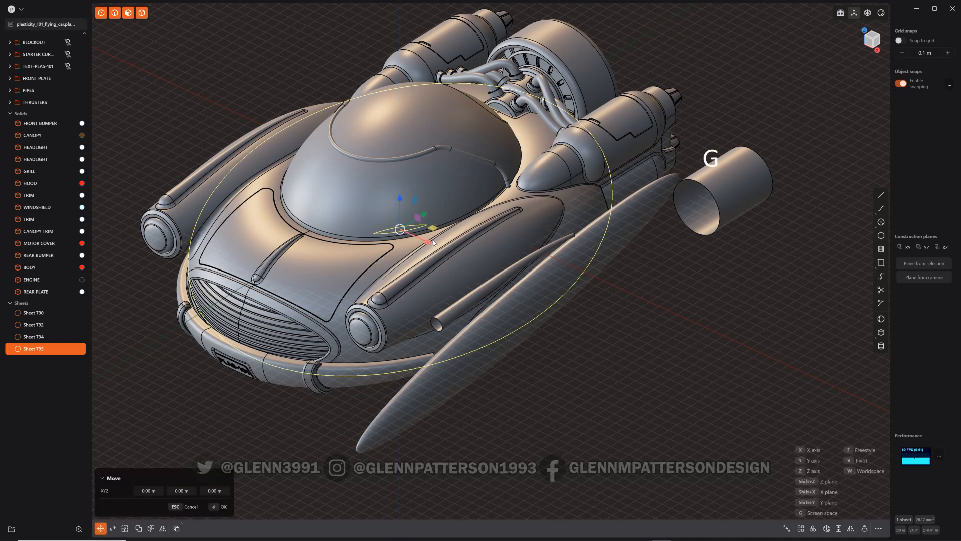
pyautogui.moveTo(405, 230); pyautogui.dragTo(760, 392)
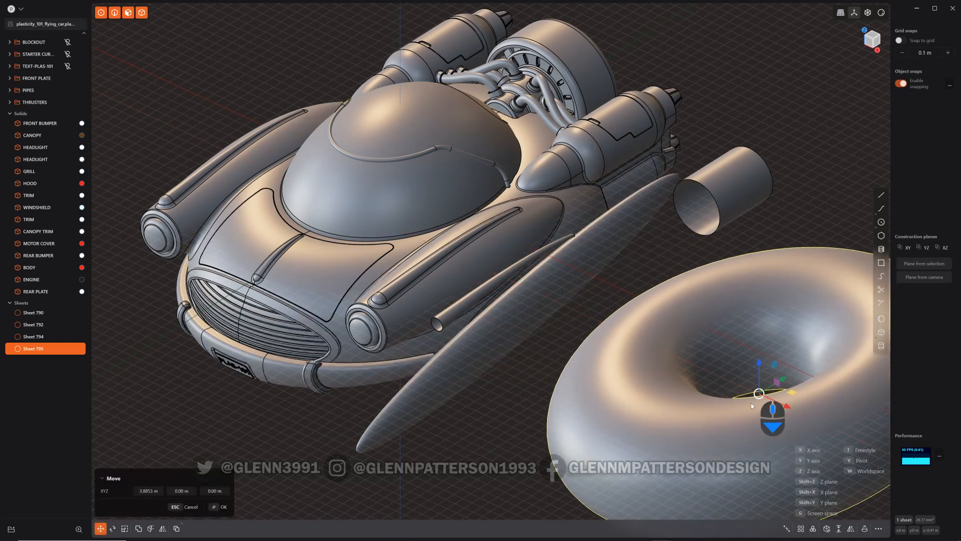